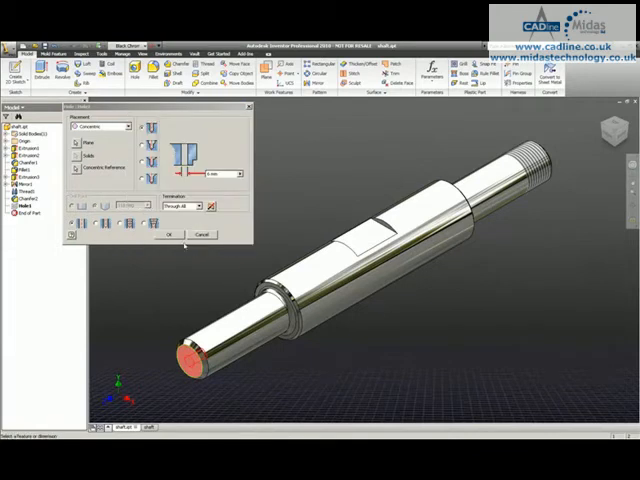
Step: Switch to the shaft drawing document showing its circular end view
left_click(168, 234)
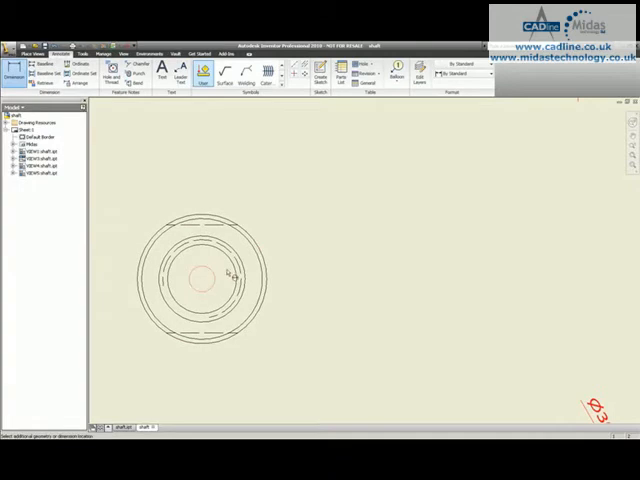
Step: Dimension the centre hole as Ø6,00 and apply a Limits/Fits tolerance to it
right_click(230, 276)
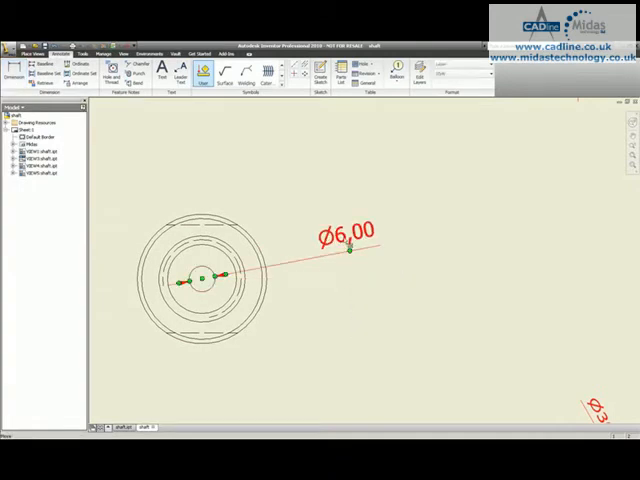
double_click(344, 232)
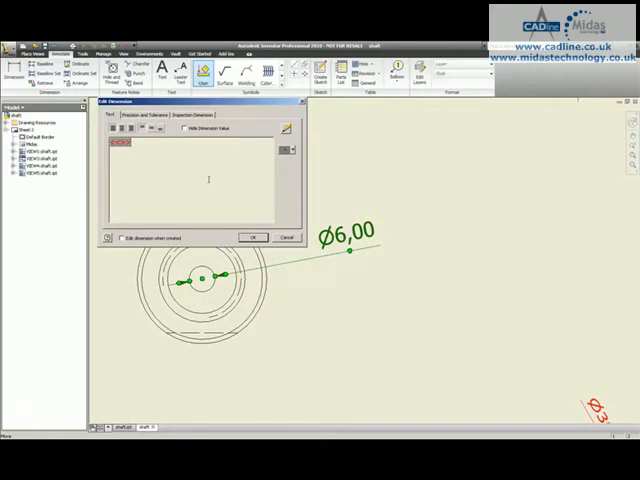
left_click(144, 114)
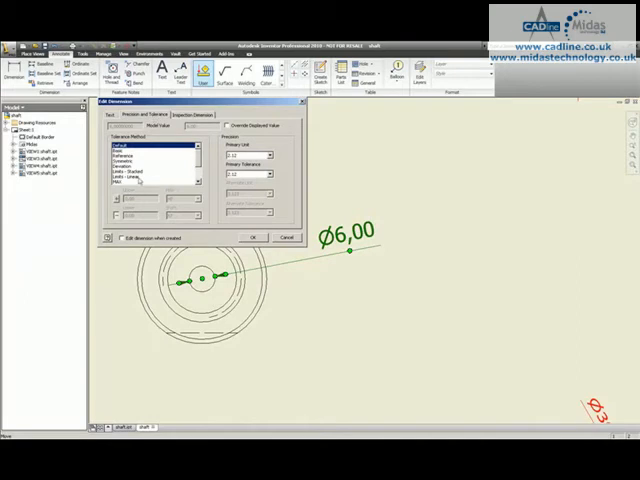
left_click(136, 168)
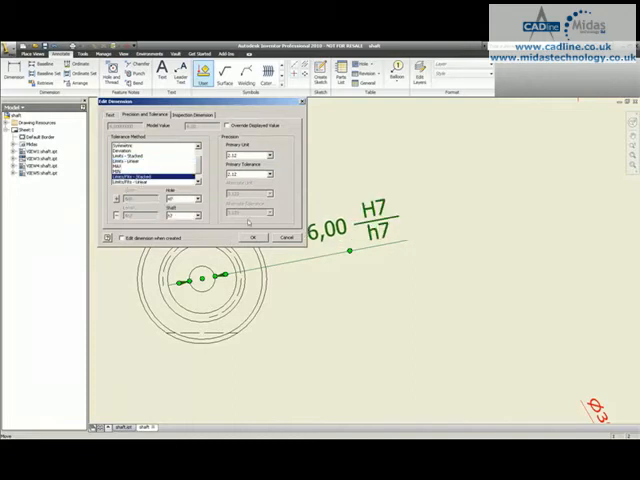
left_click(252, 236)
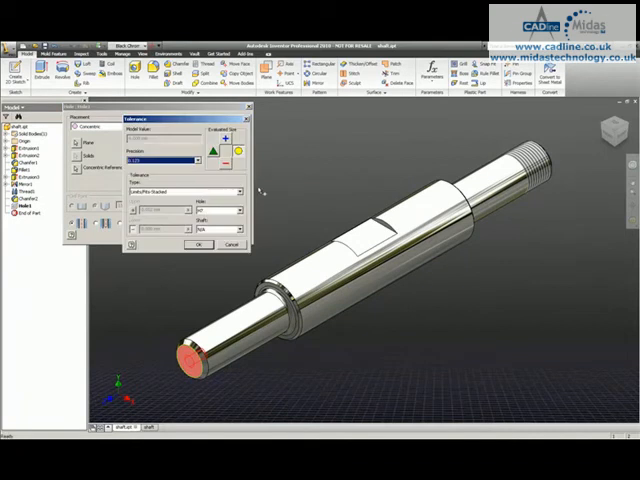
Step: Return to the drawing sheet showing both shaft end views and length dimensions
left_click(240, 210)
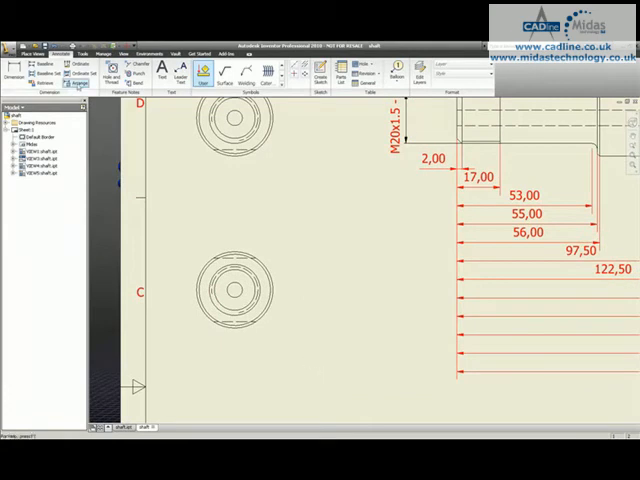
Step: Retrieve the model's Ø6,00 H8 hole diameter dimension into the lower end view
left_click(56, 70)
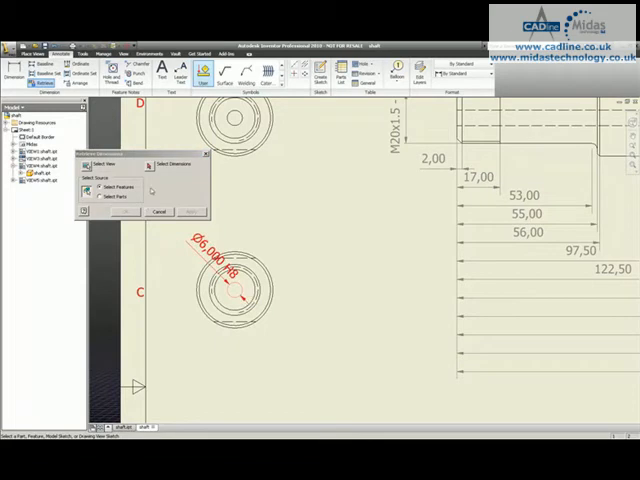
left_click(228, 276)
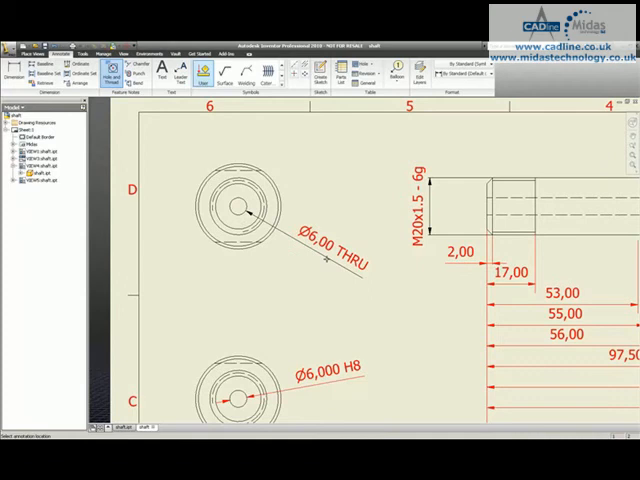
Step: Edit the Ø6,00 THRU hole note to include the hole's fit tolerance
right_click(330, 258)
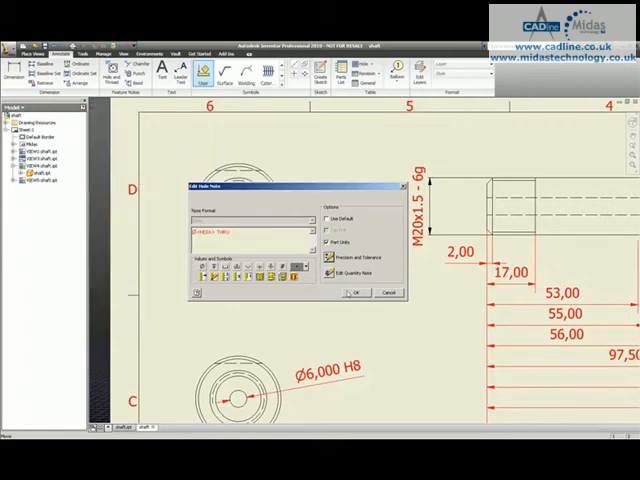
left_click(352, 292)
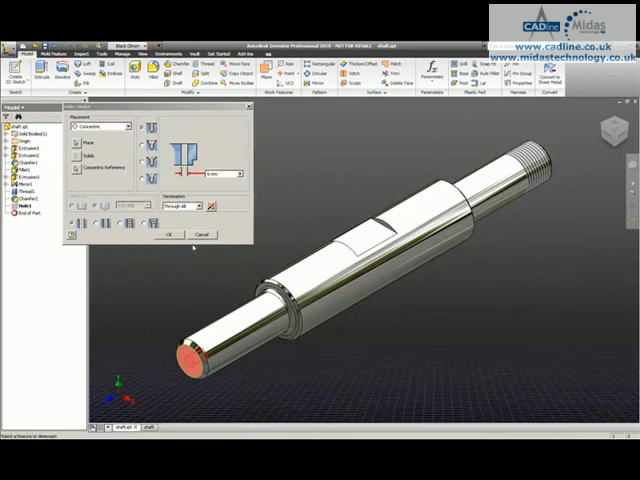
Step: Close the hole settings, leaving the 3D shaft model showing
left_click(184, 234)
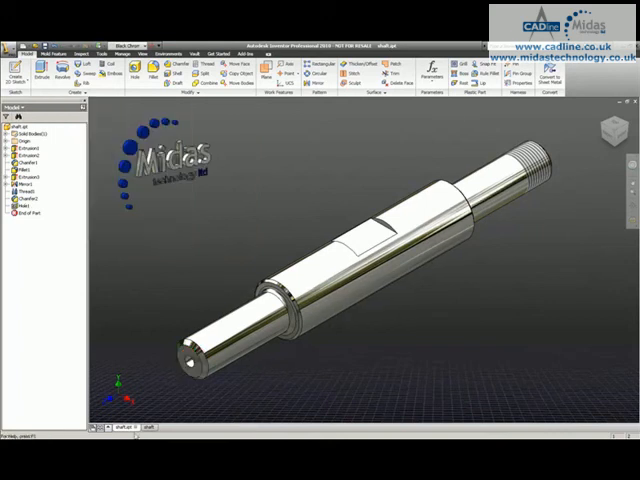